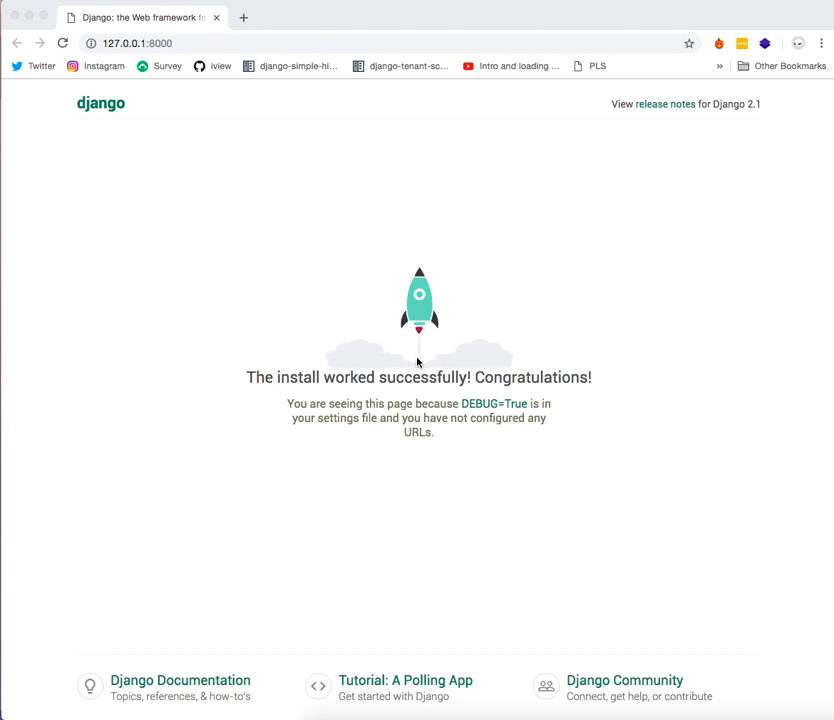
Review the WEBPACK_LOADER settings in settings.py, then switch to the frontend's webpack.config.js
left_click(138, 43)
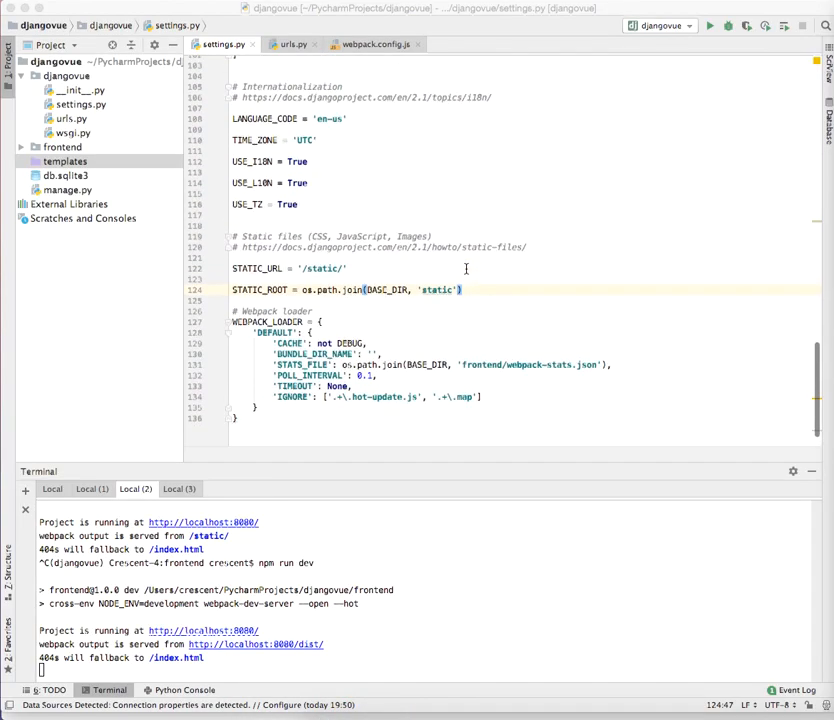
scroll("up", 3)
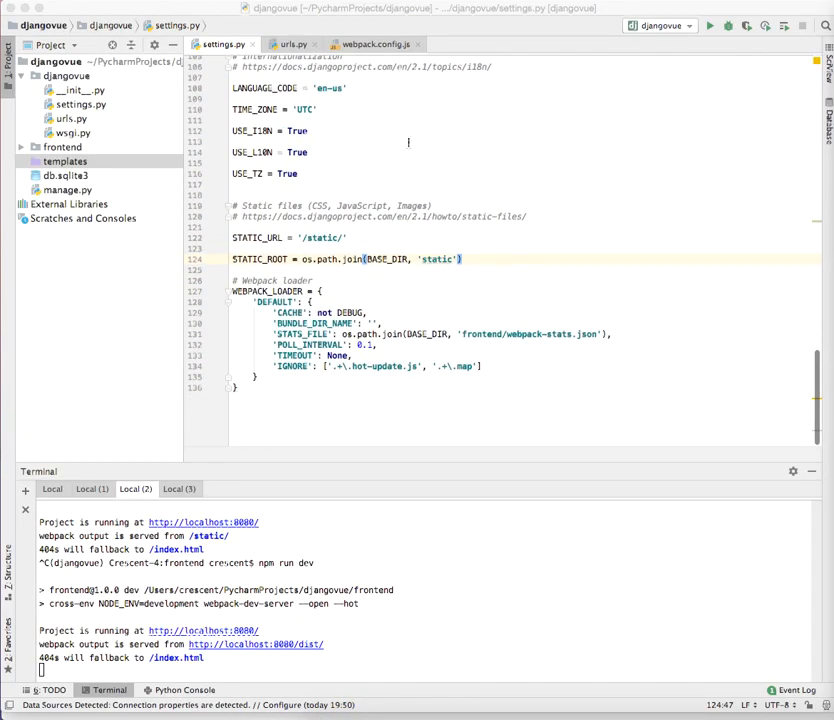
left_click(371, 44)
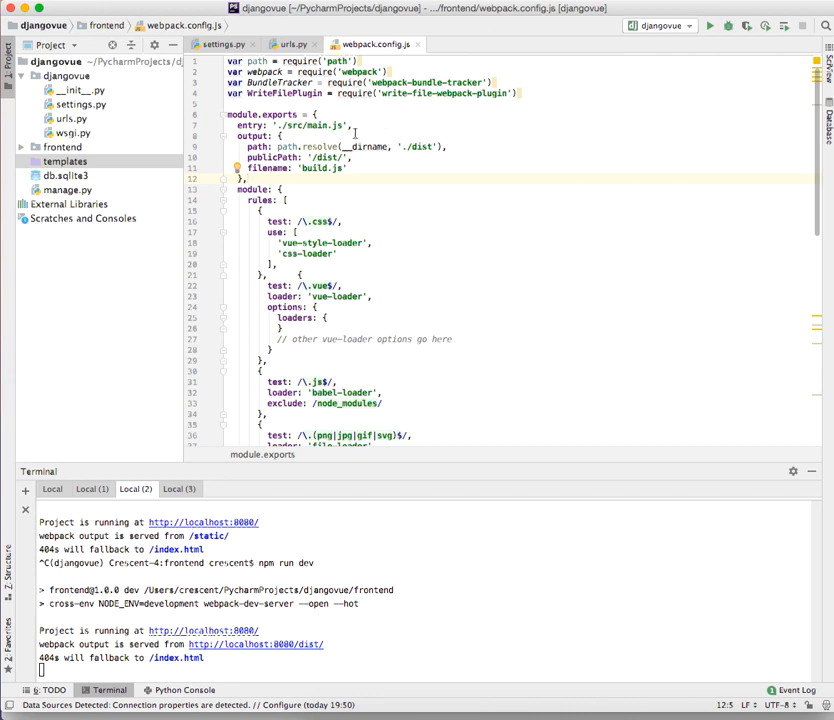
left_click(300, 157)
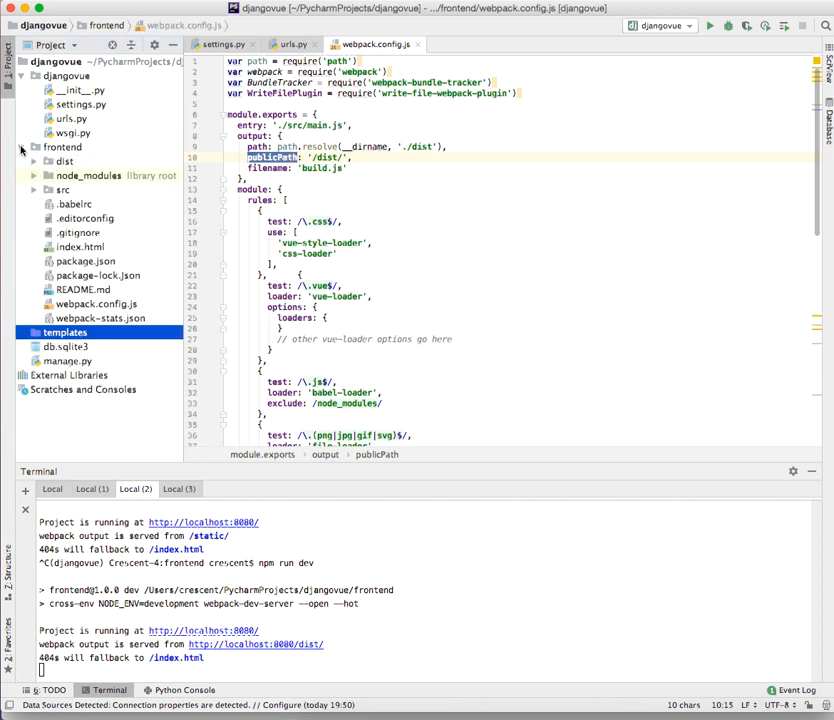
mouse_move(375, 146)
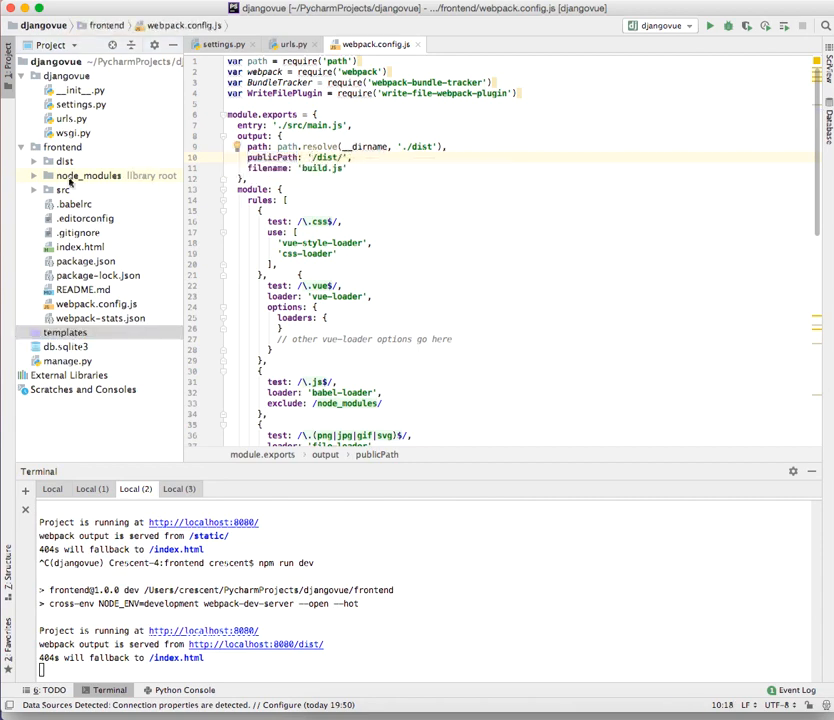
left_click(64, 161)
type("http://localhost:8080")
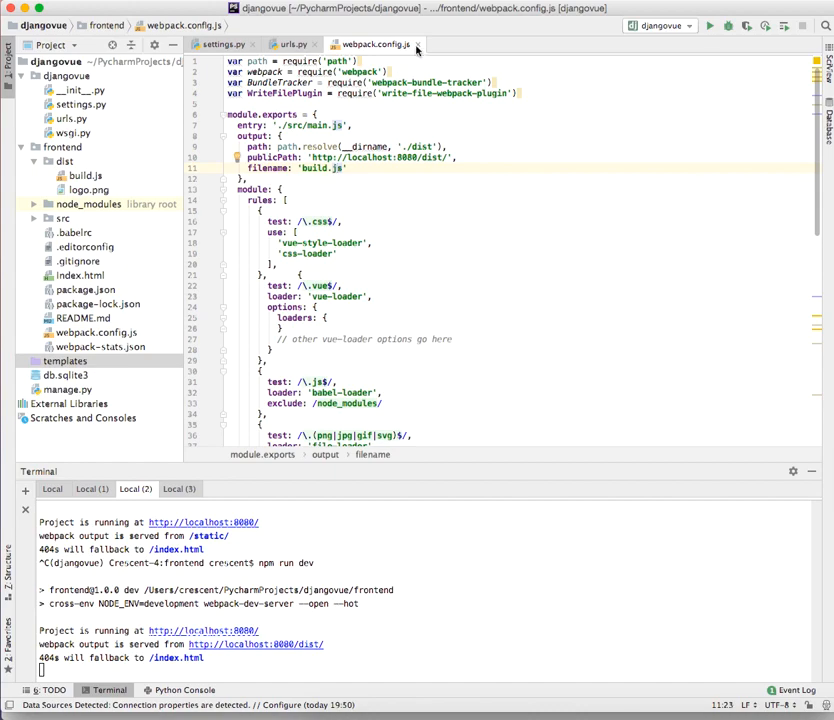
left_click(290, 44)
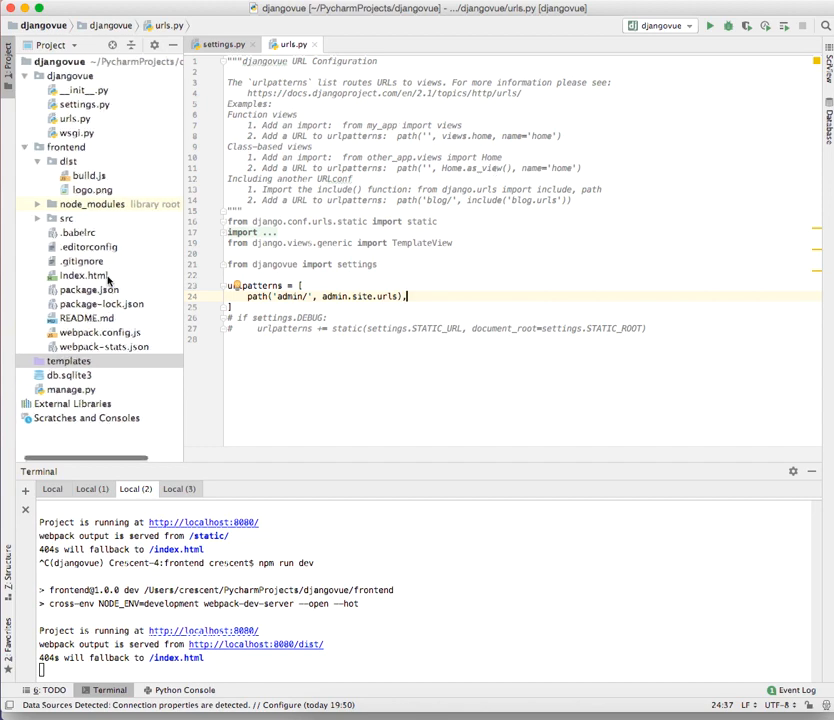
Add an HTML 5 file named 'index' to the templates folder
left_click(68, 361)
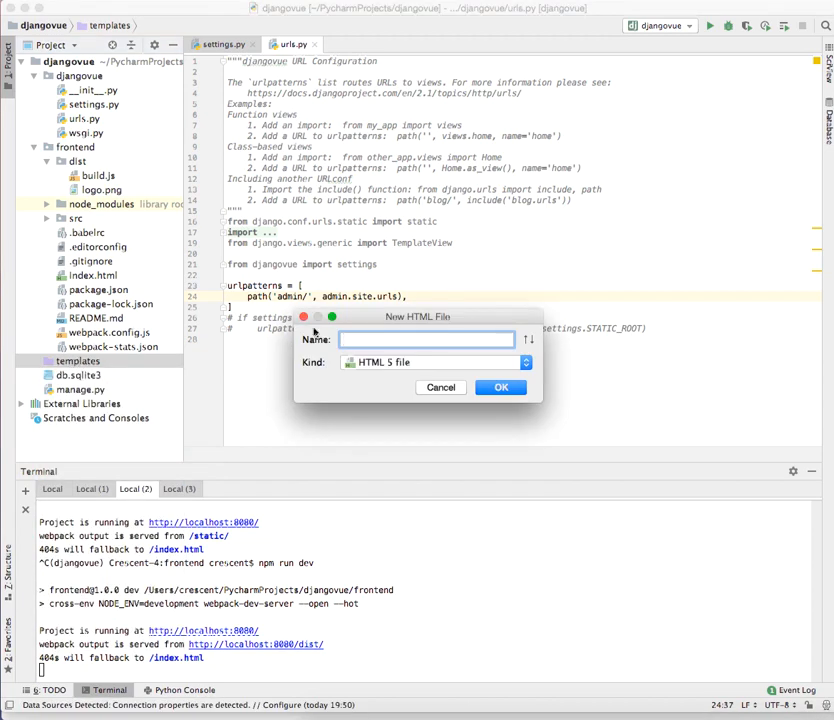
type("index")
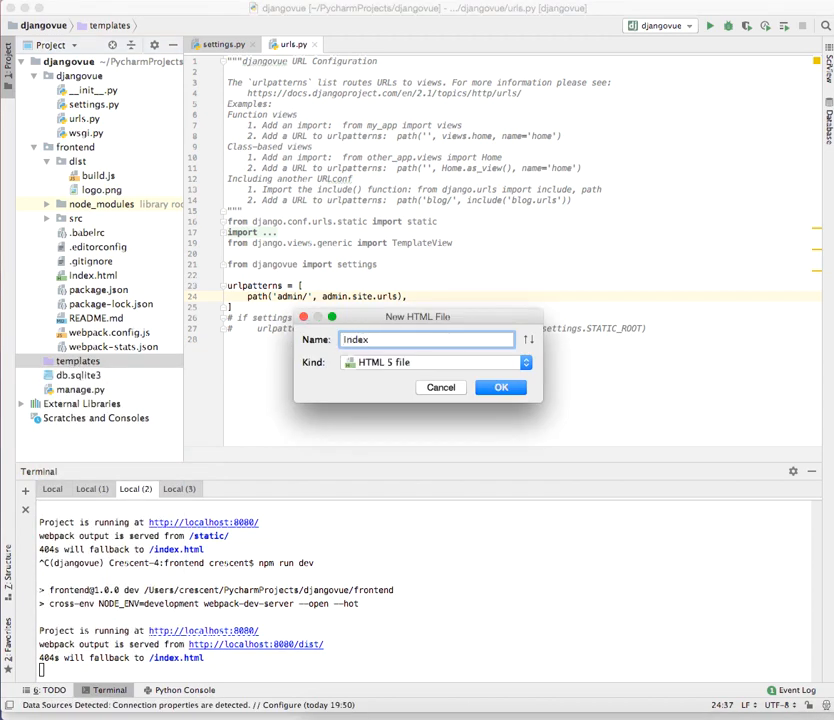
left_click(500, 387)
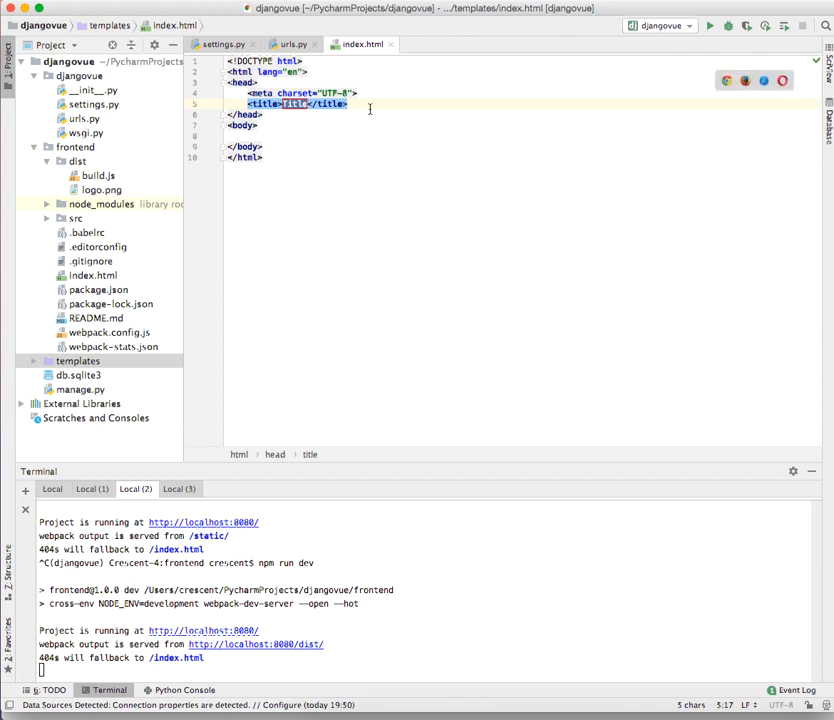
Type {% load render_bundle from webpack_loader %} into the template's head
left_click(350, 104)
type("{% load  %")
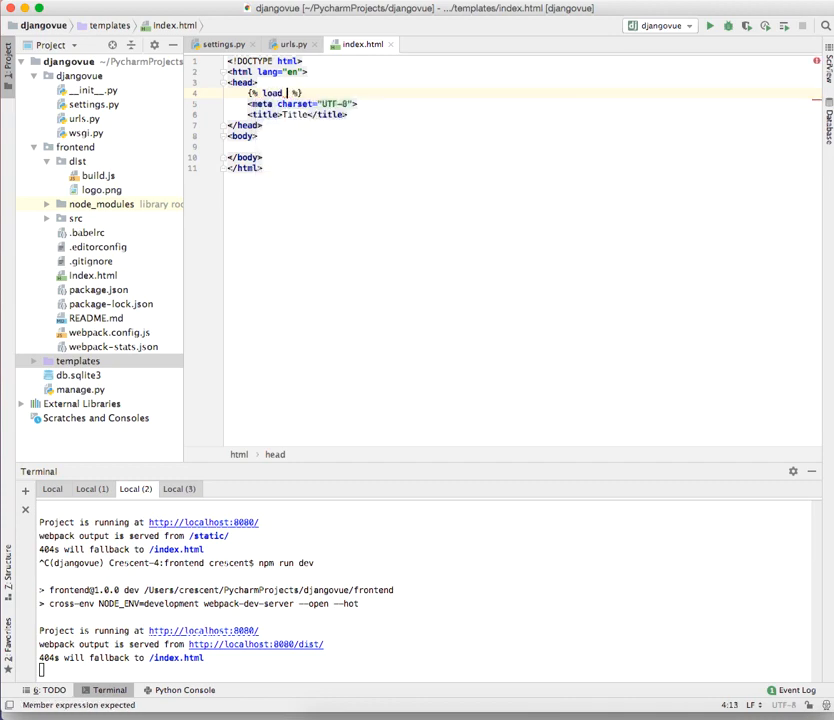
type("render")
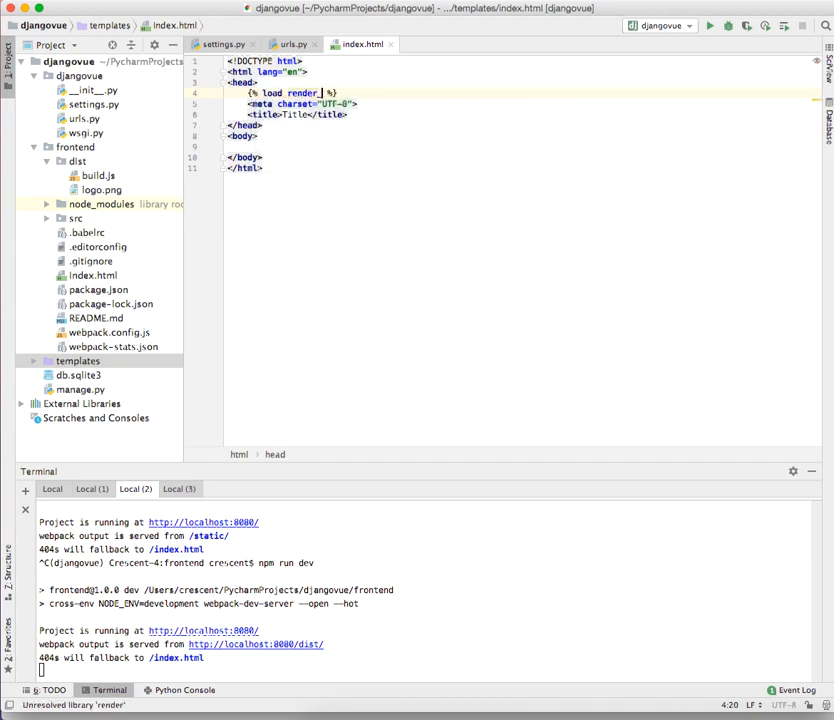
type("bundle")
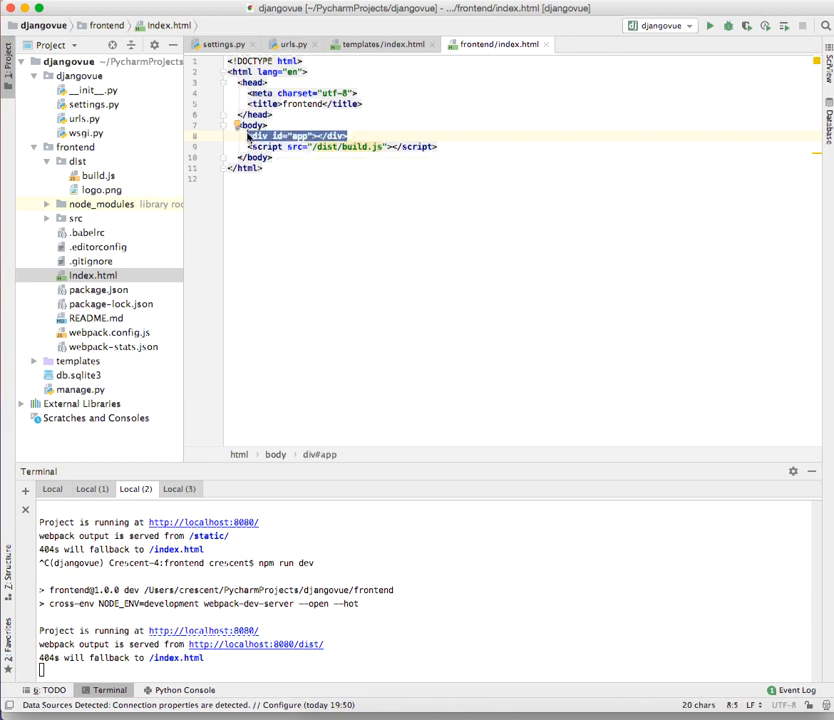
Add a <div id="app"> to the template body with blank lines below it
left_click(296, 146)
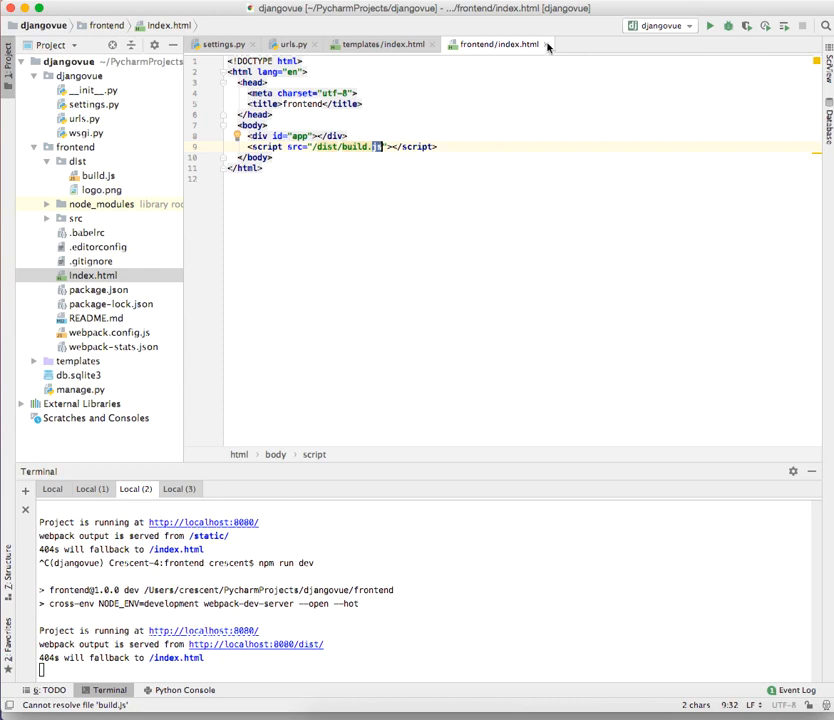
left_click(385, 44)
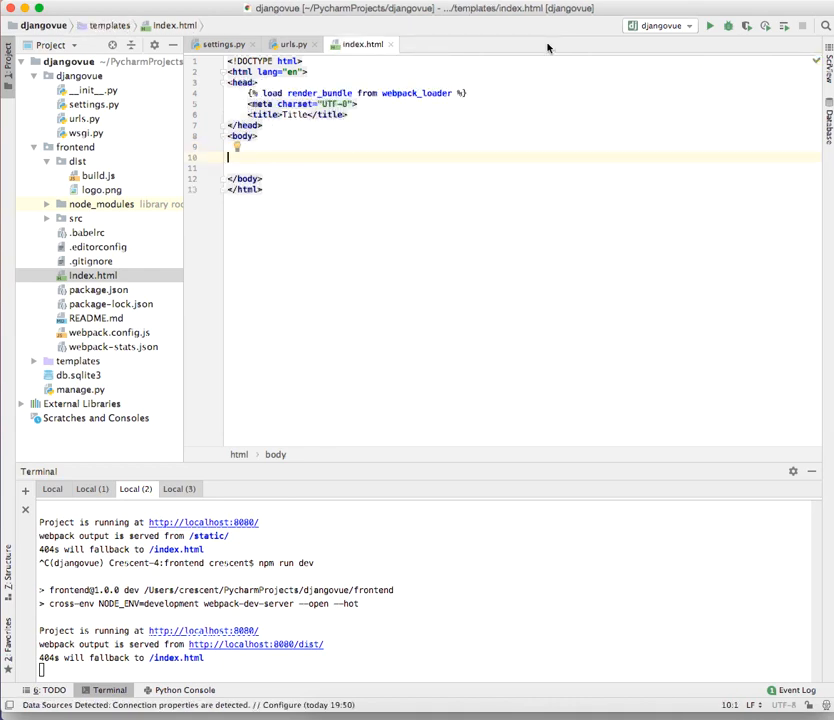
type("<div id=\"app\"></div>")
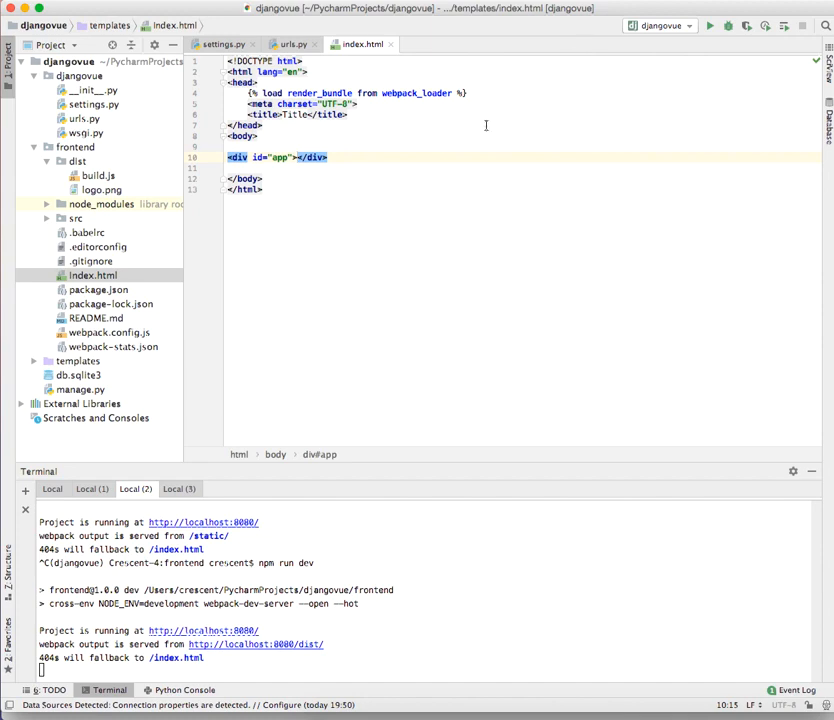
key("enter")
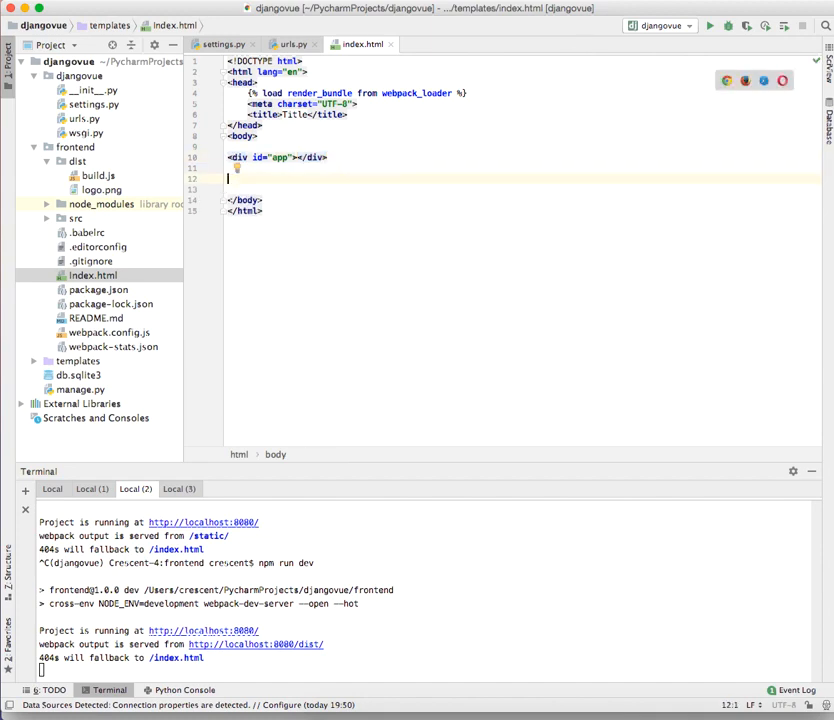
Insert {% render_bundle 'main' %} below the app div, checking the frontend's index.html
left_click(92, 275)
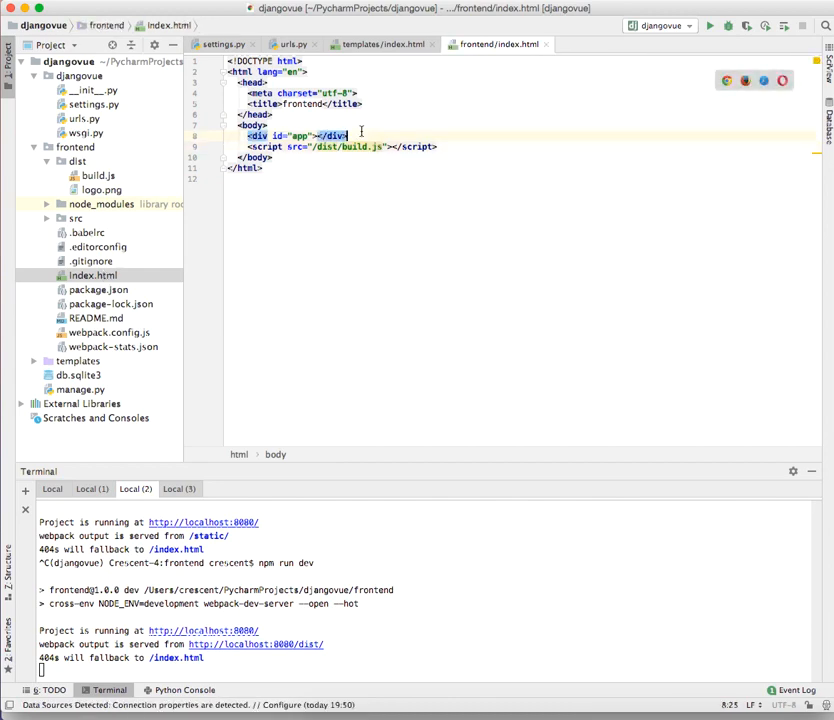
left_click(380, 44)
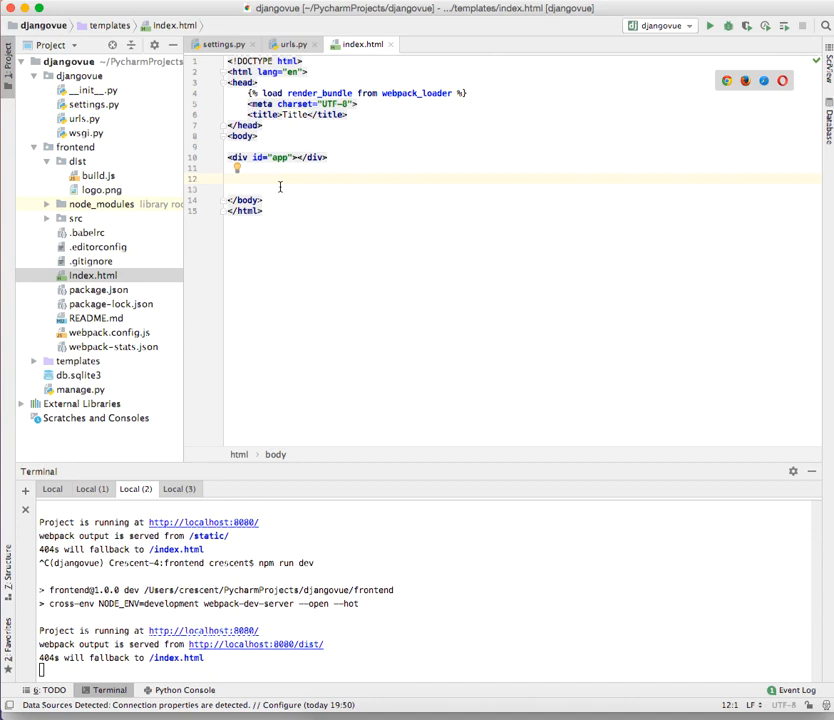
type("{%  %}")
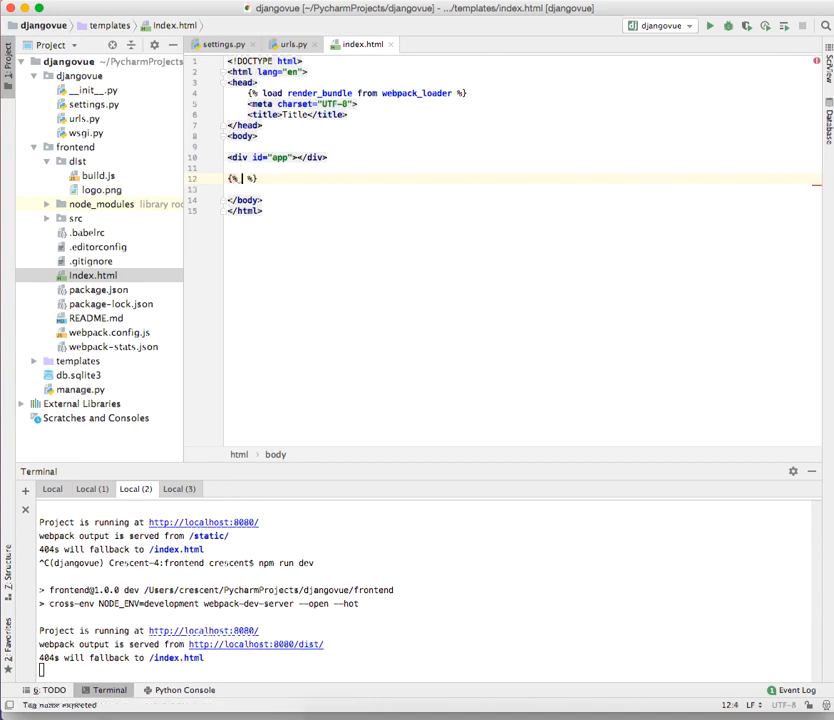
type("_re")
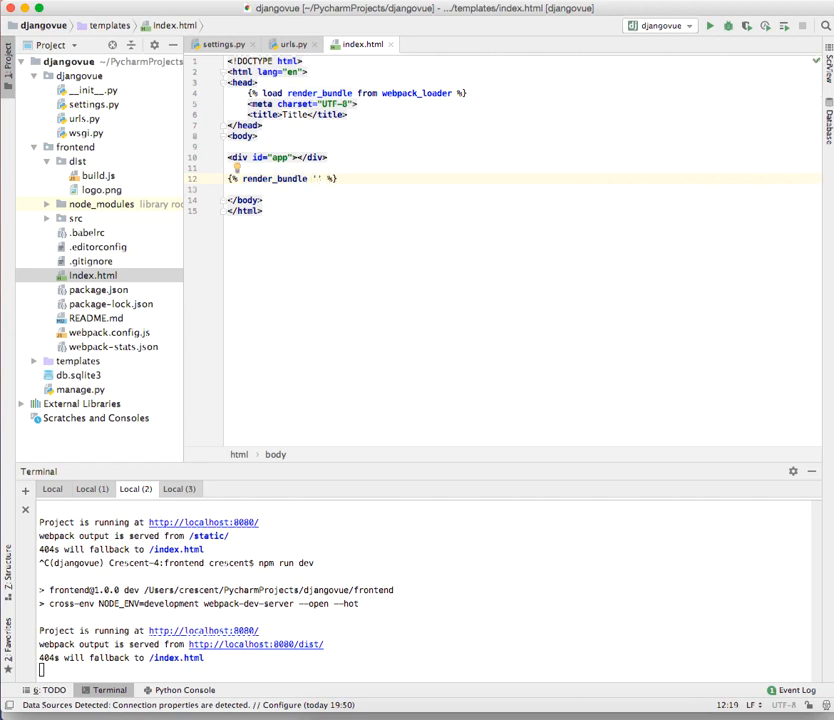
type("main")
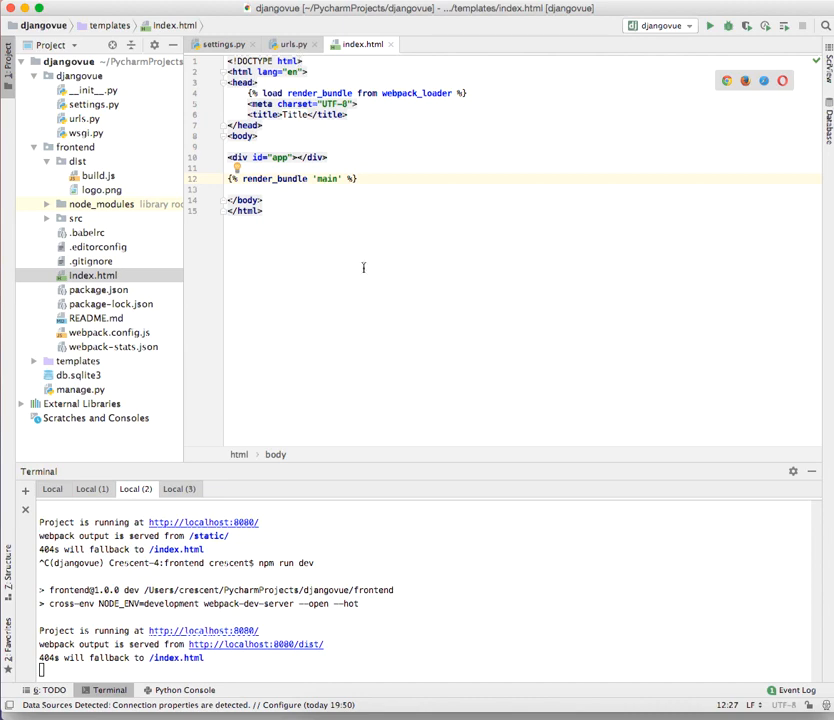
mouse_move(363, 268)
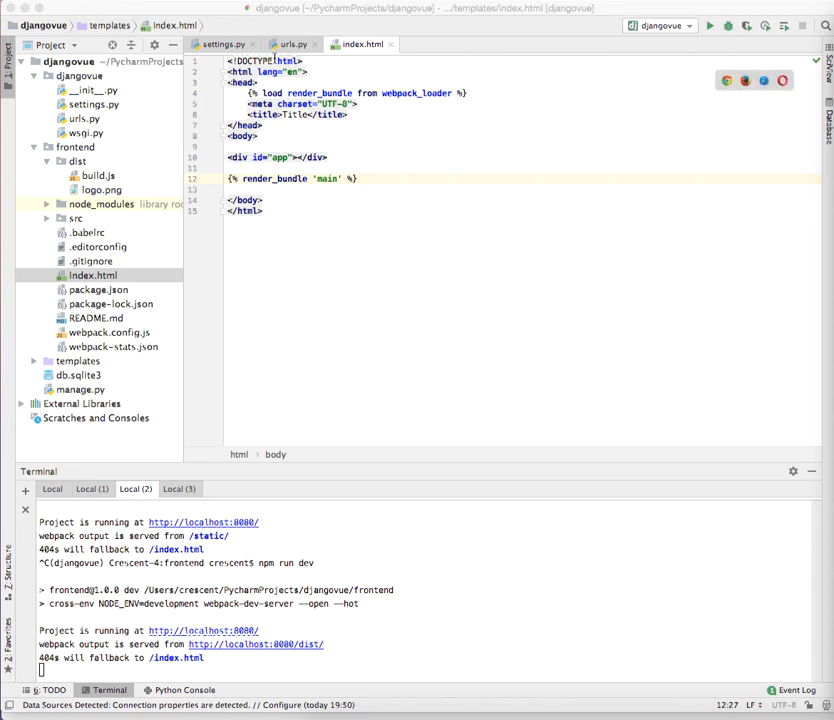
Add path('', TemplateView.as_view(template_name='index.html')) to urlpatterns in urls.py
left_click(291, 44)
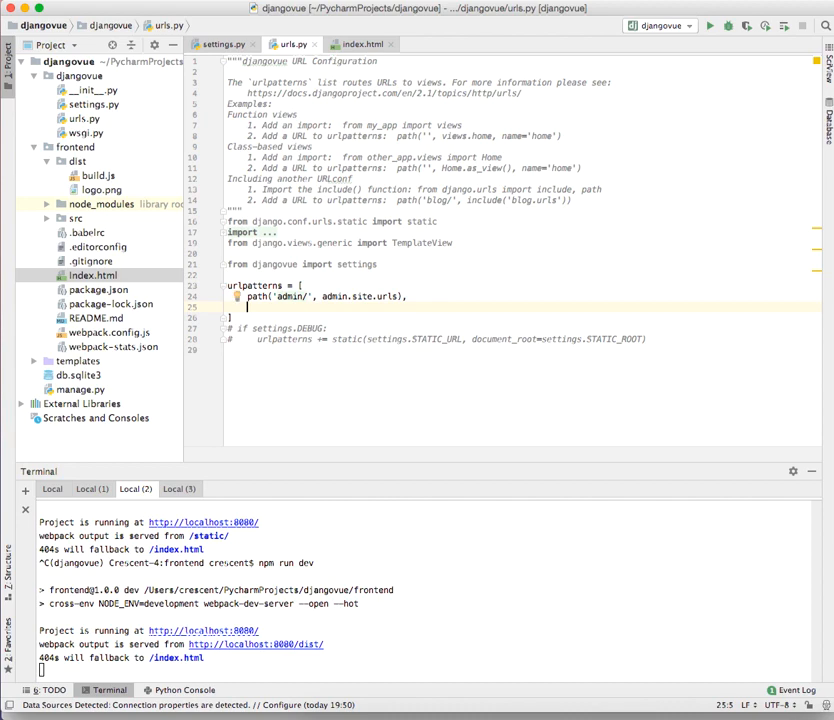
type("path(")
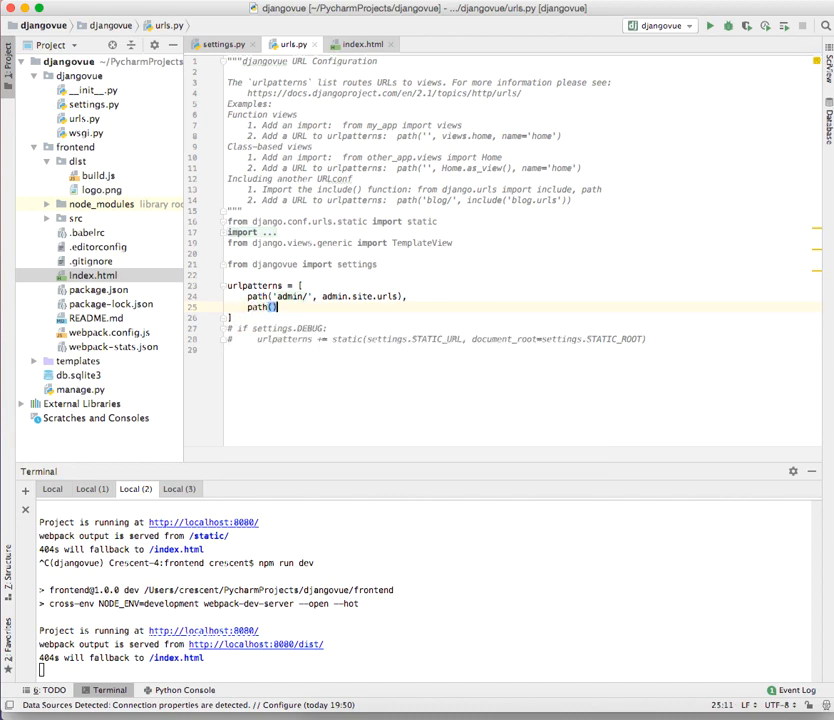
type(",")
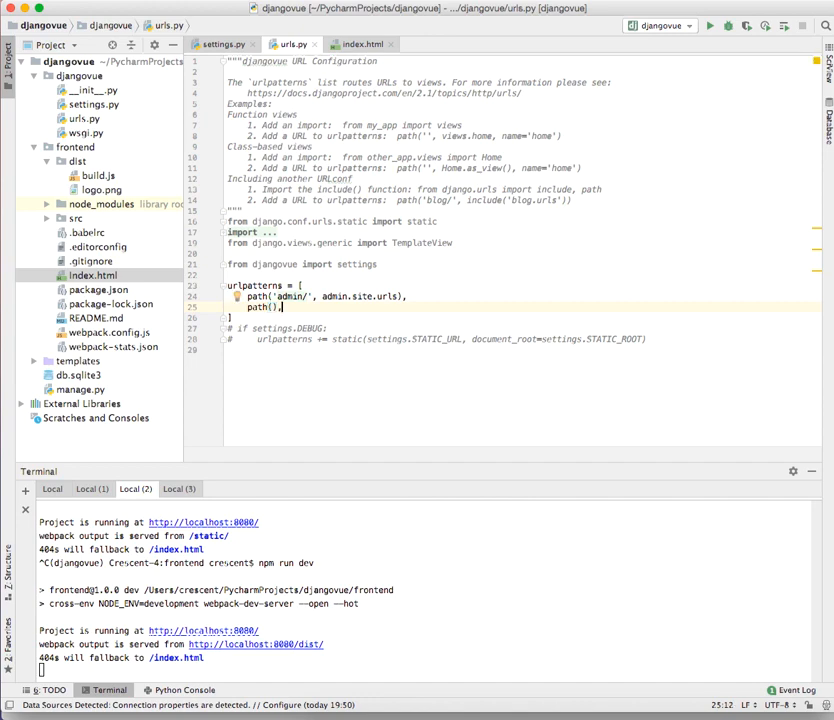
type("'',")
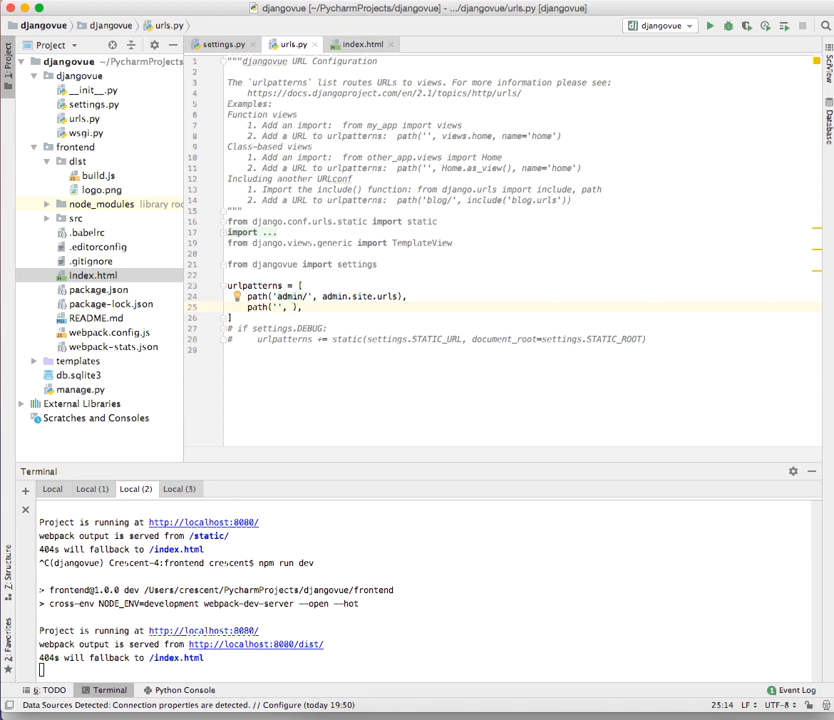
type("TemplateView.as_view(")
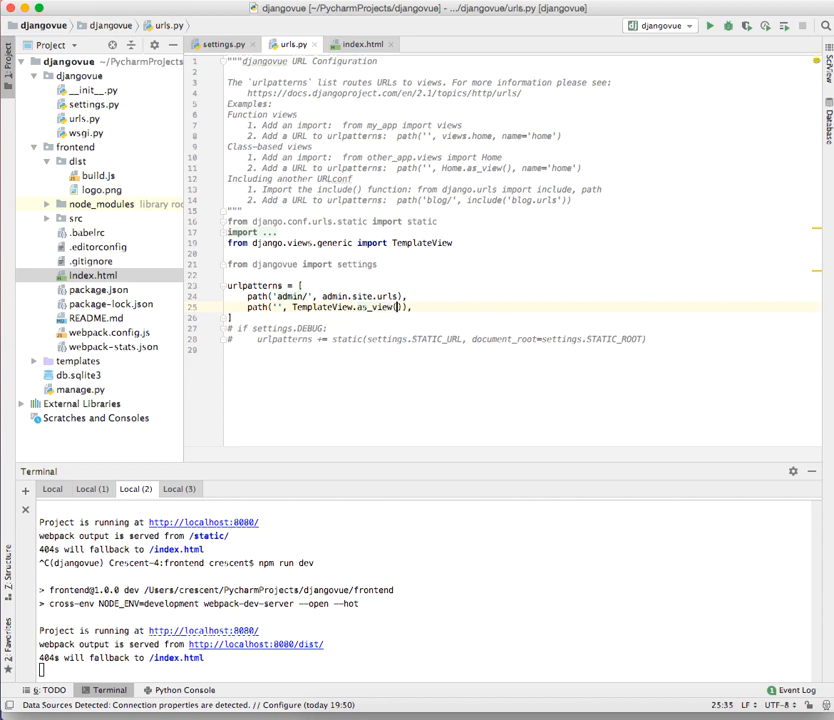
type("template_end")
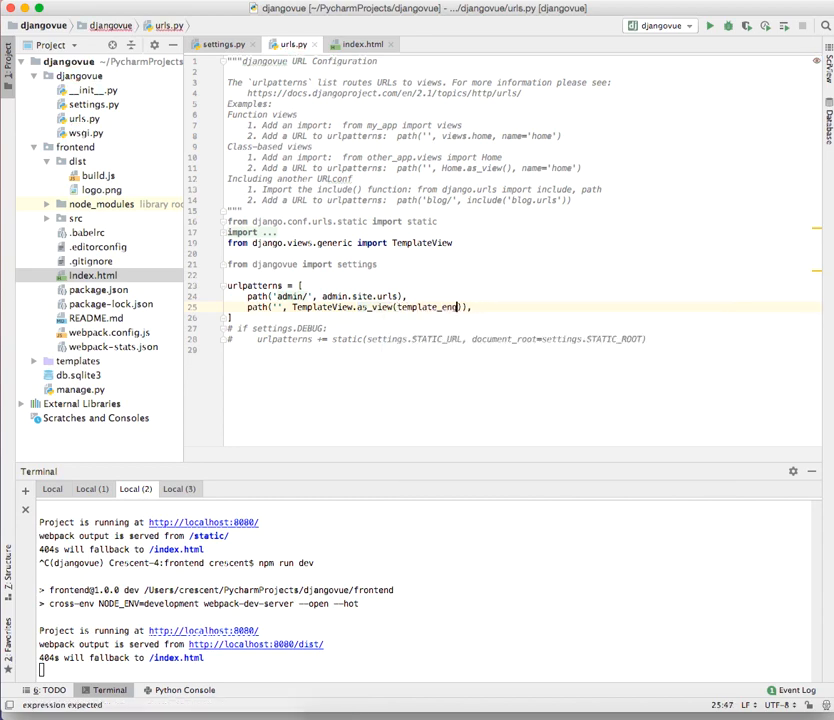
type("template_name=")
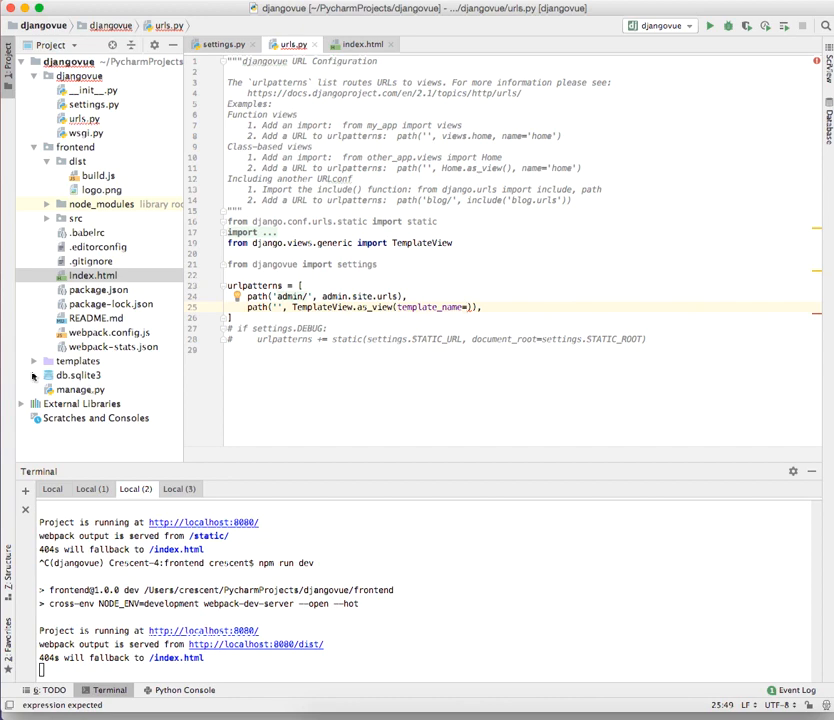
Expand the templates folder to confirm index.html is there
left_click(33, 360)
type("'index.html'")
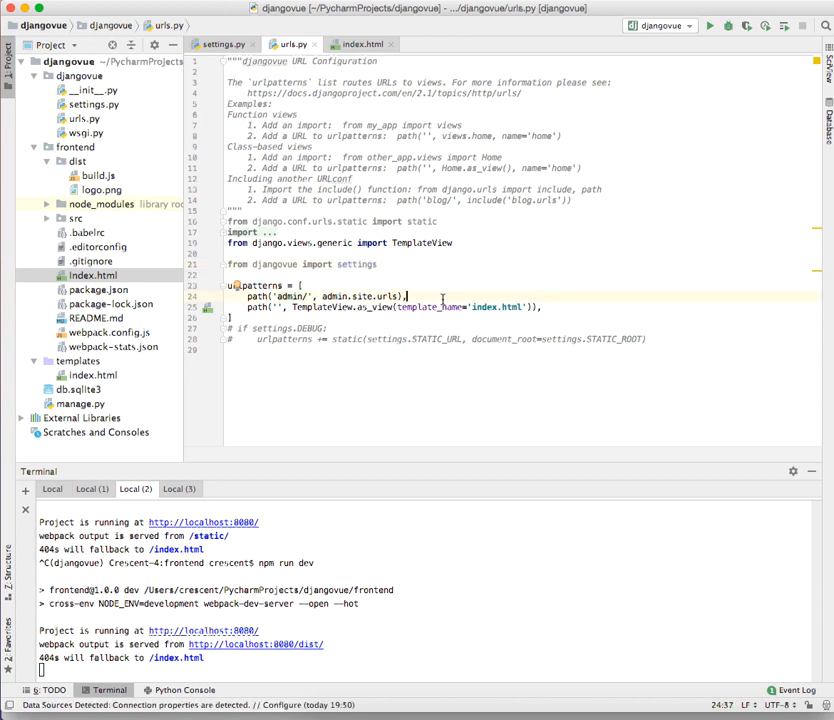
left_click(290, 285)
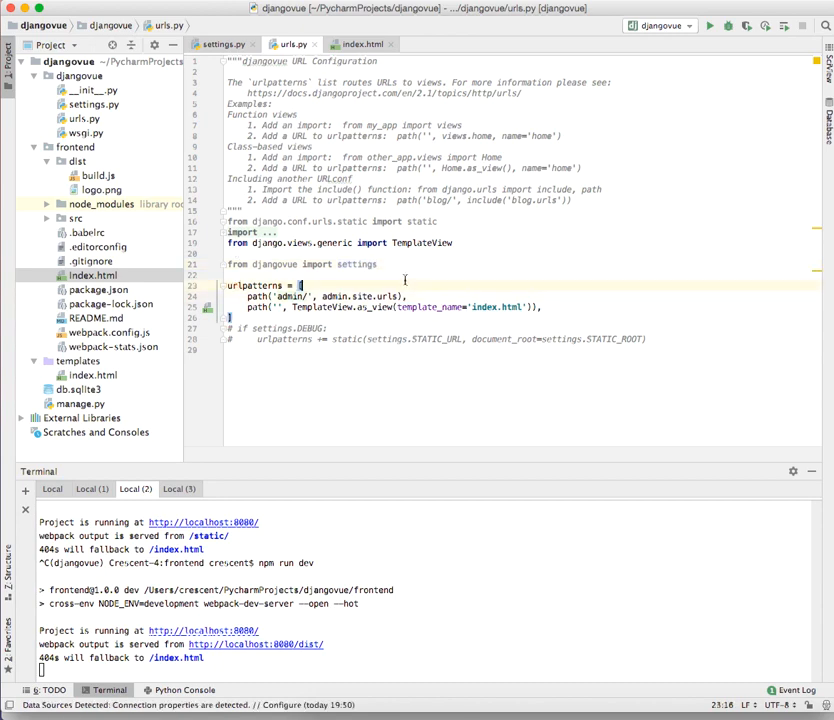
left_click(359, 44)
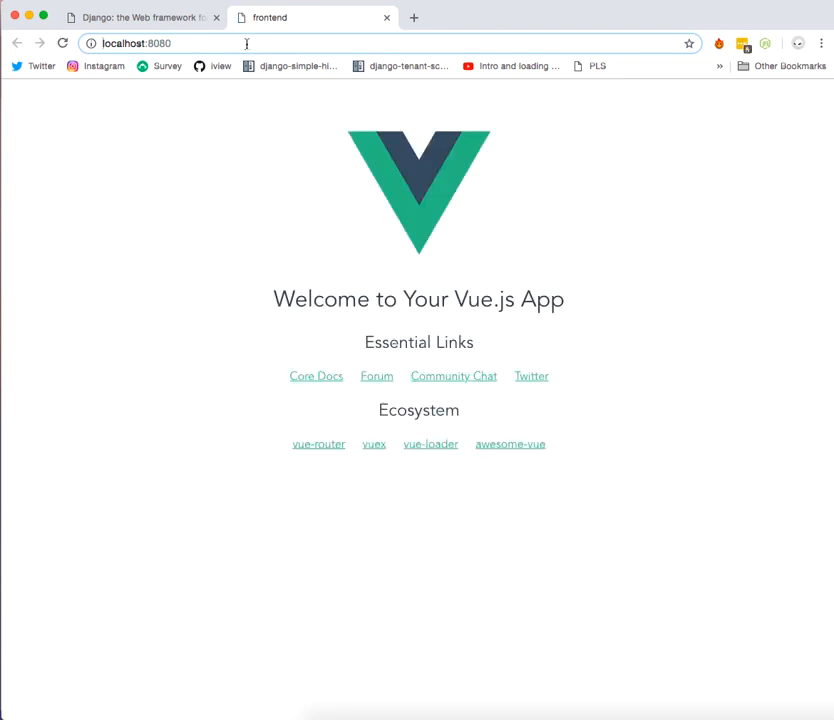
mouse_move(335, 174)
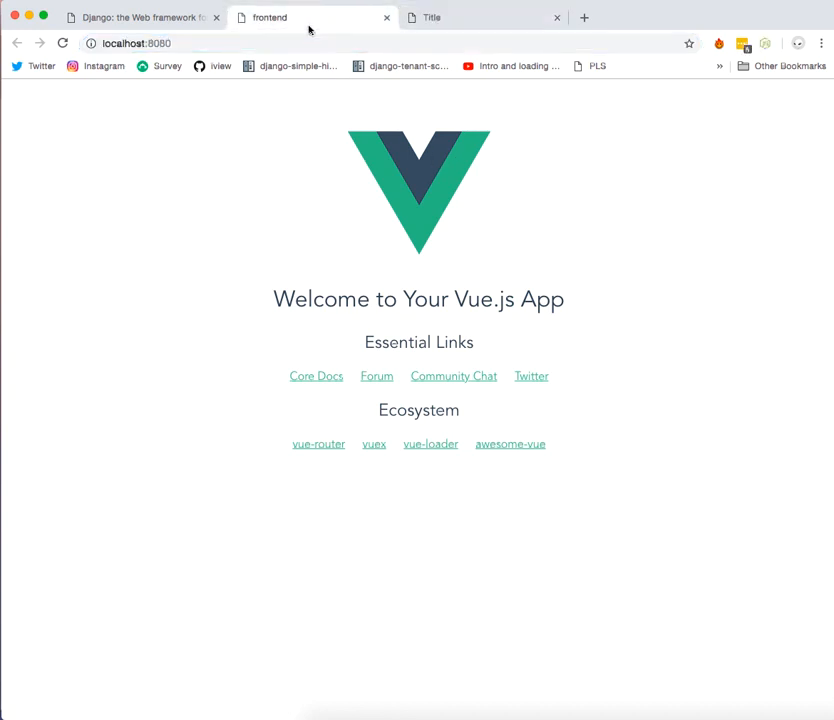
Switch to Chrome's 'Title' tab and confirm 127.0.0.1:8000 shows the Vue welcome page
left_click(150, 43)
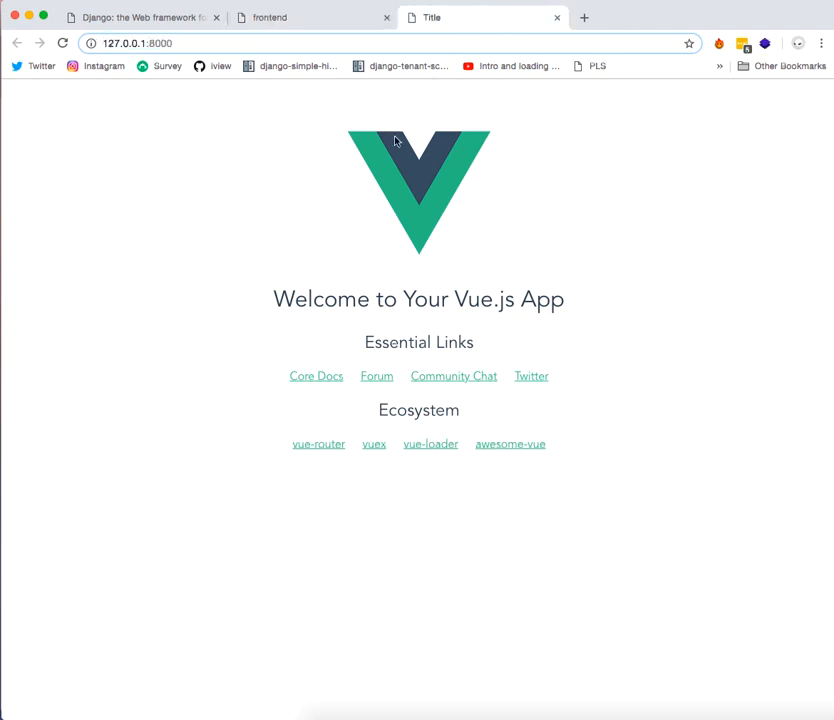
mouse_move(417, 181)
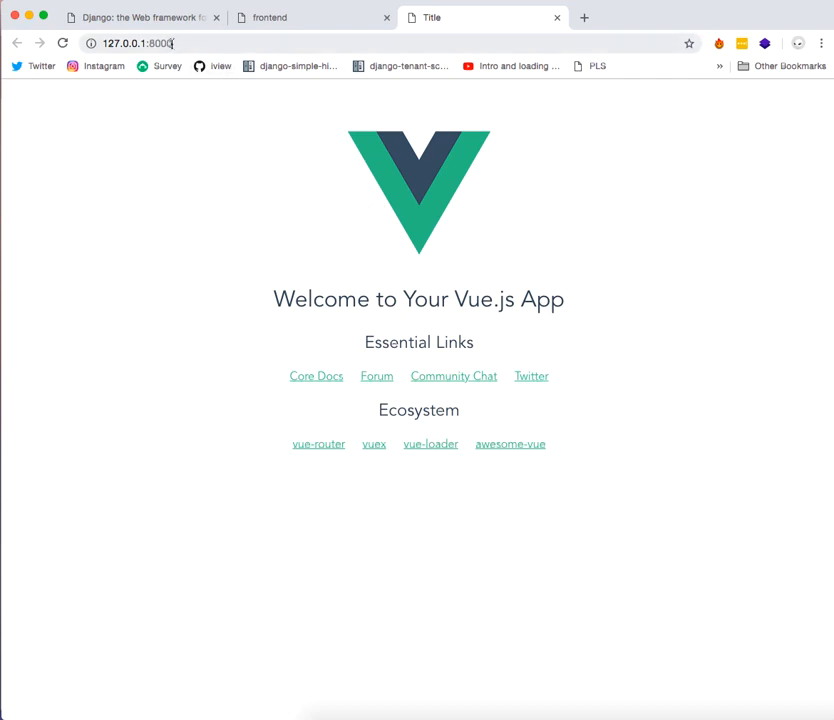
left_click(180, 42)
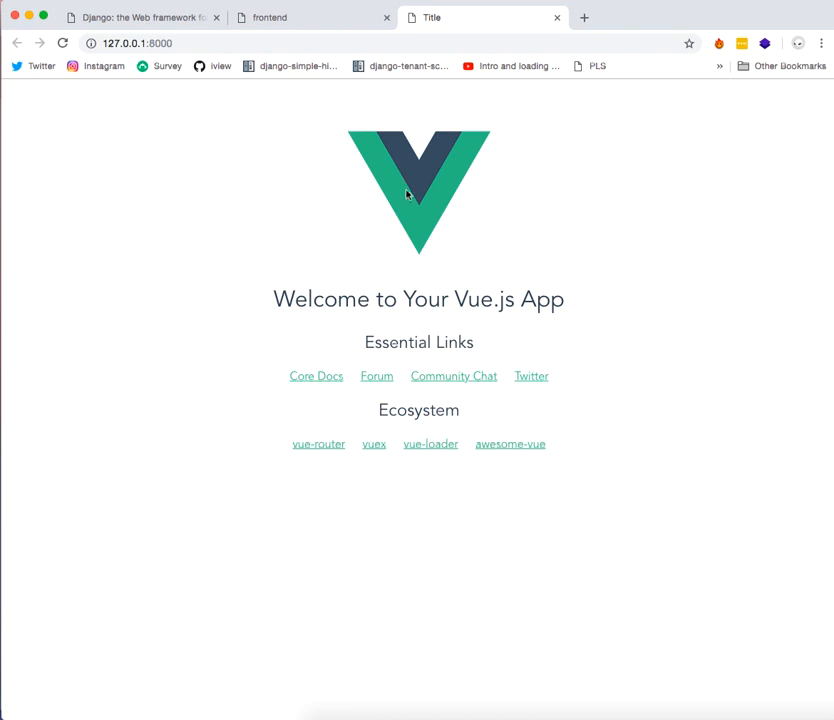
mouse_move(501, 161)
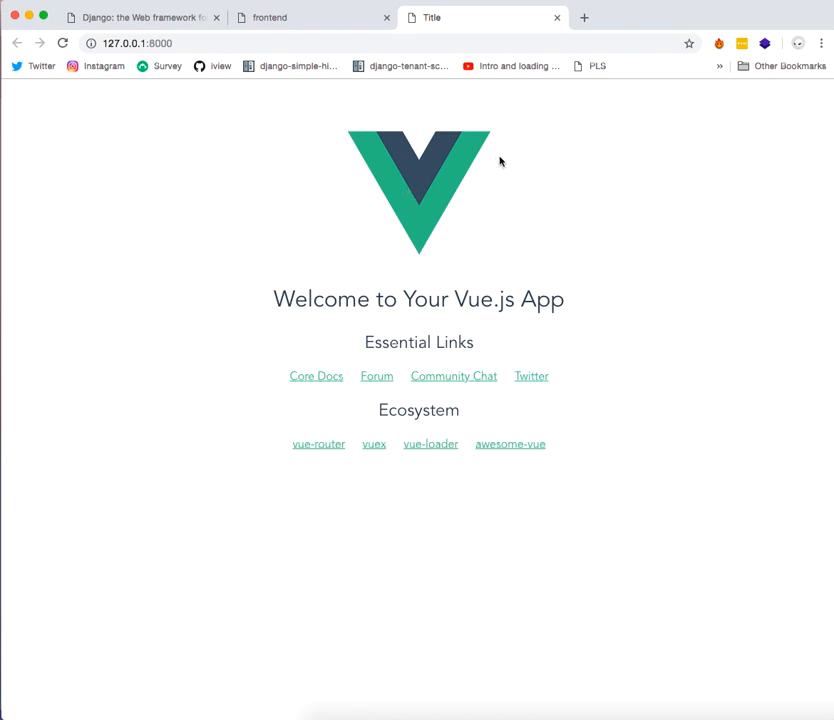